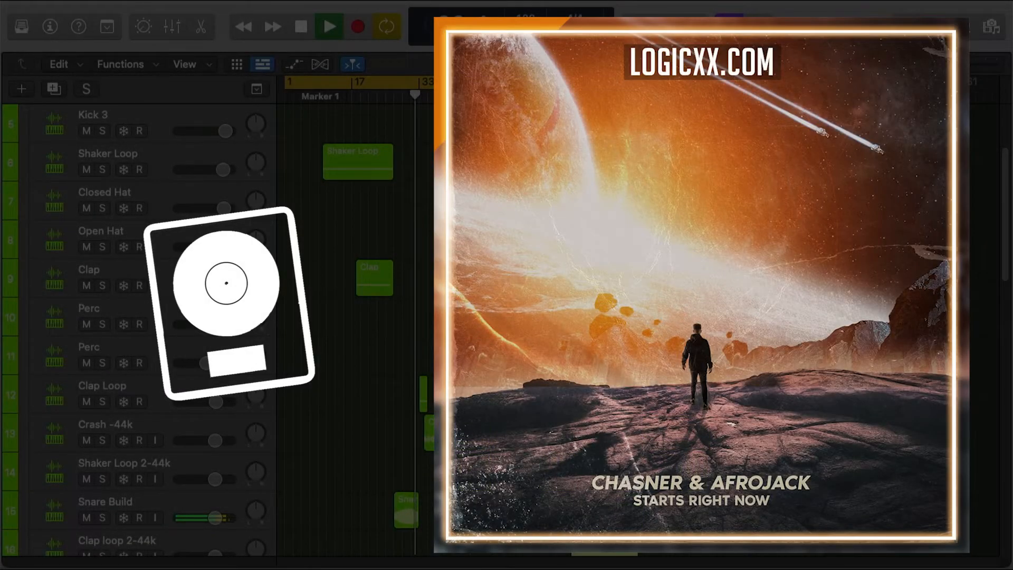
Scroll the arrangement to reach the Growl track and its bass-note region
scroll("down", 3)
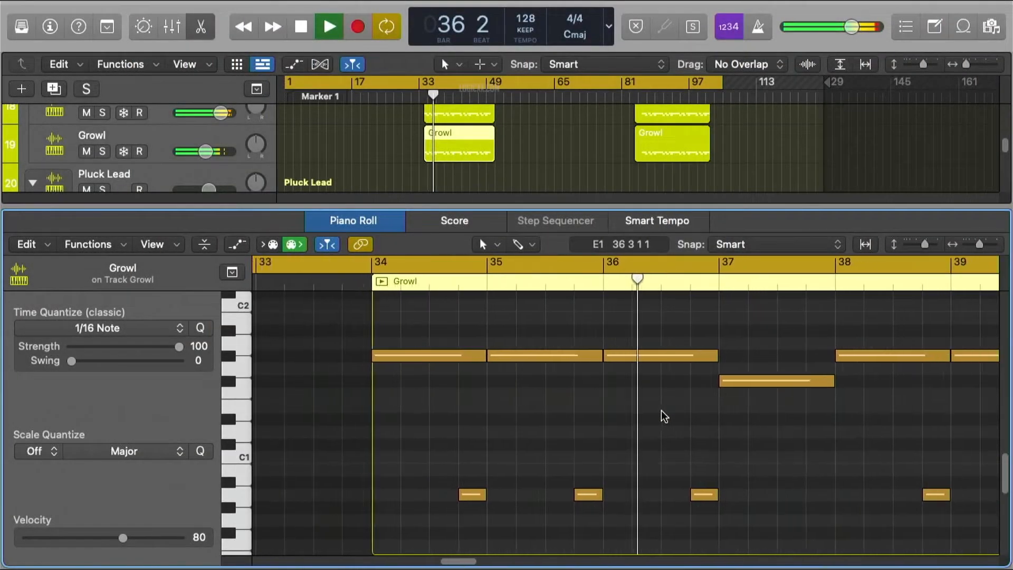
Browse another region's notes, then switch the drum tracks to volume automation view
left_click(328, 26)
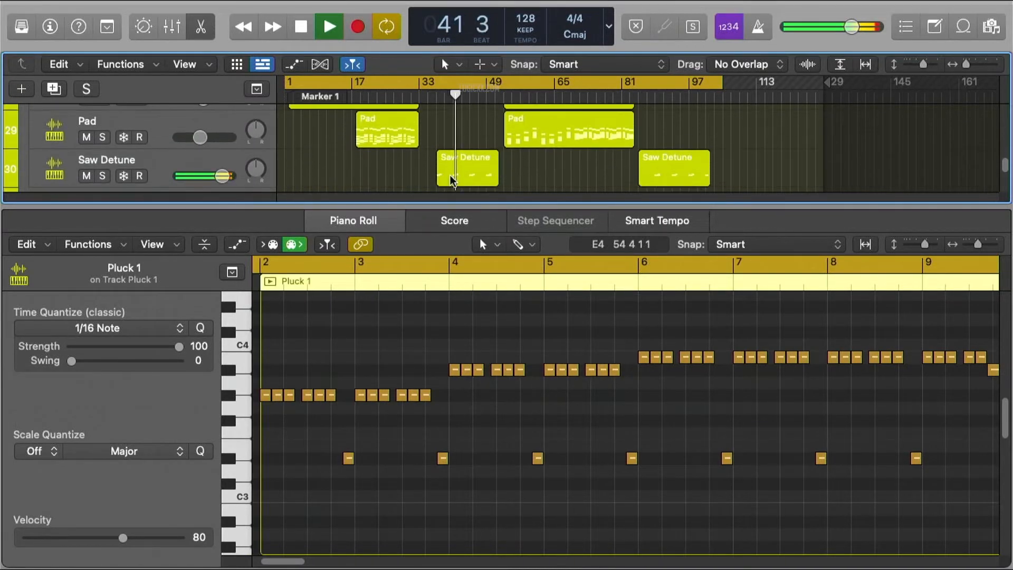
left_click(386, 129)
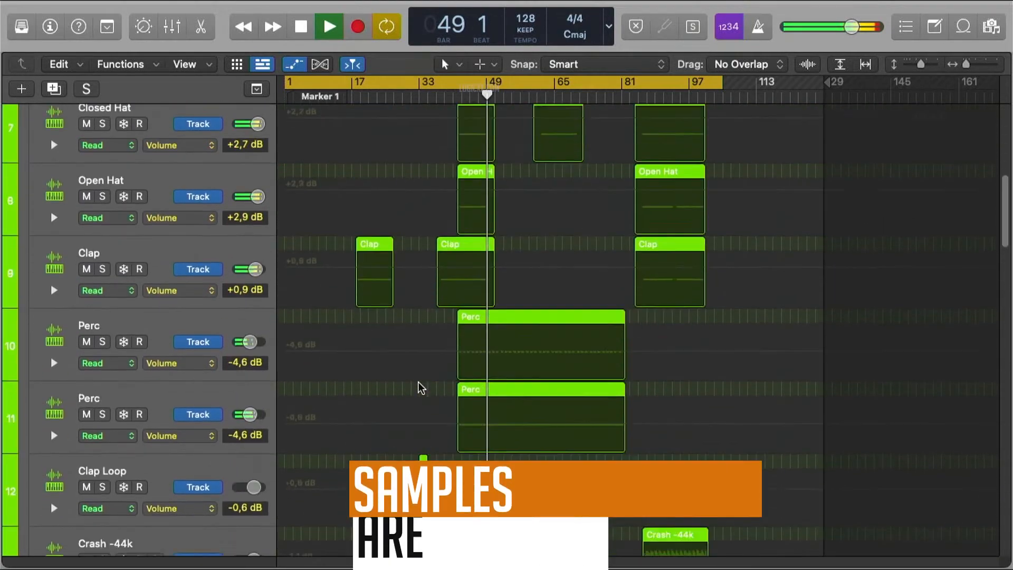
Scroll down through the automation lanes before bringing up the Mixer
scroll("down", 3)
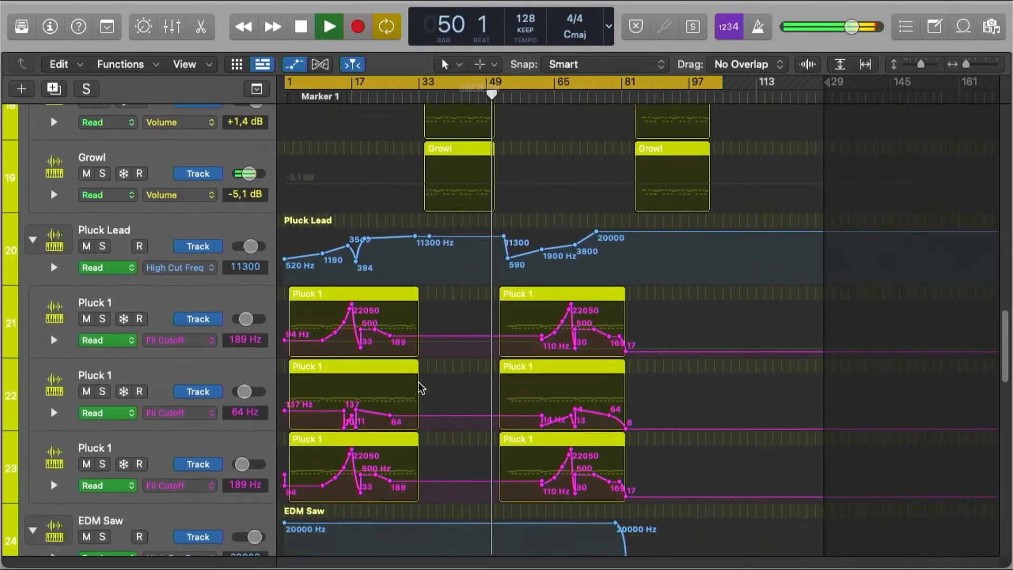
scroll("down", 3)
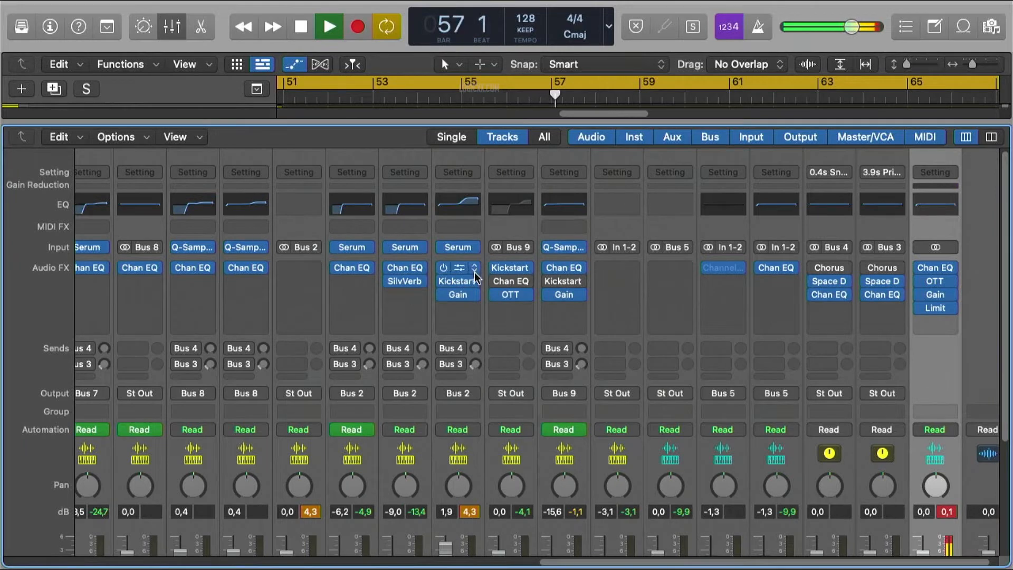
double_click(457, 281)
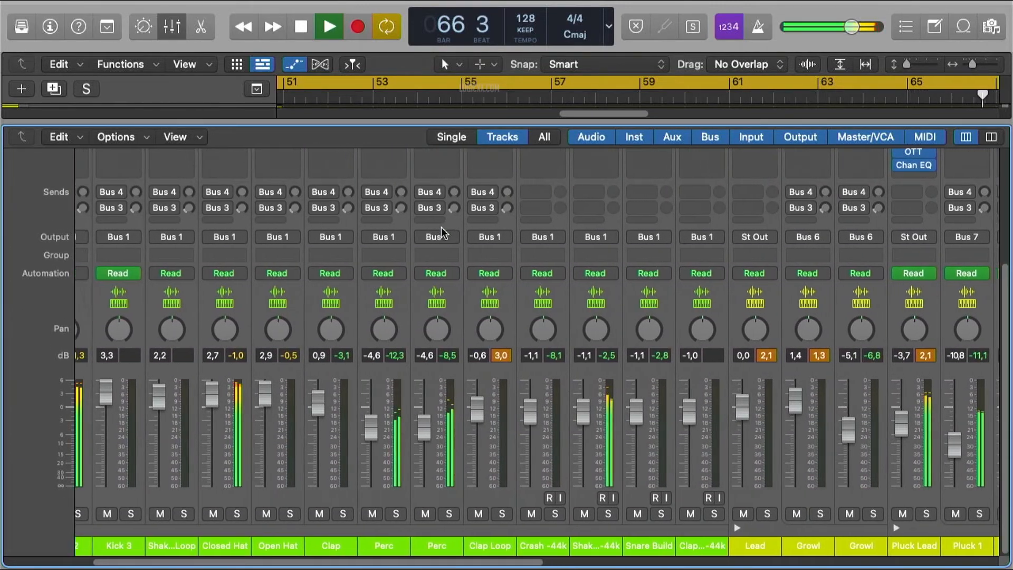
scroll("right", 3)
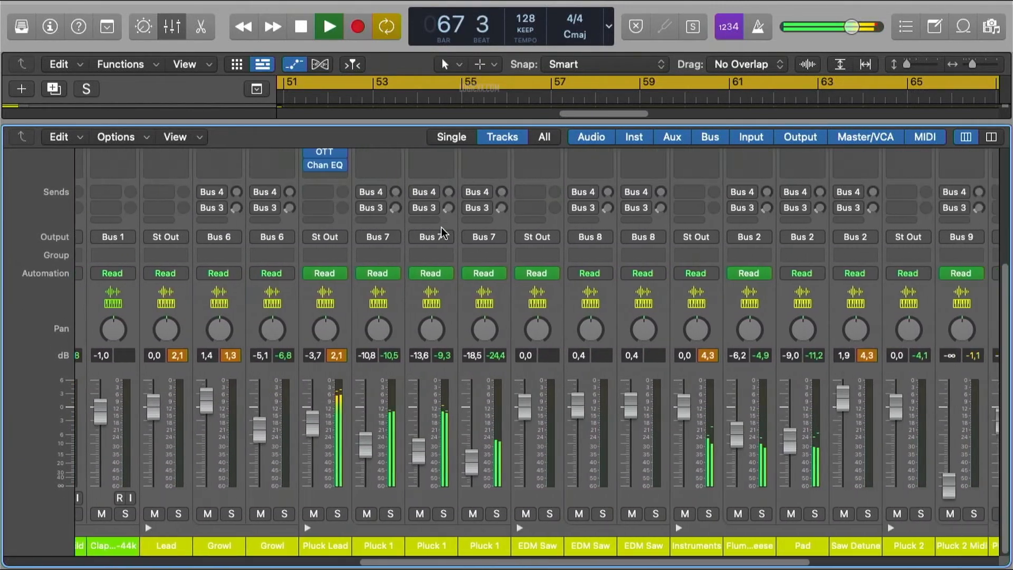